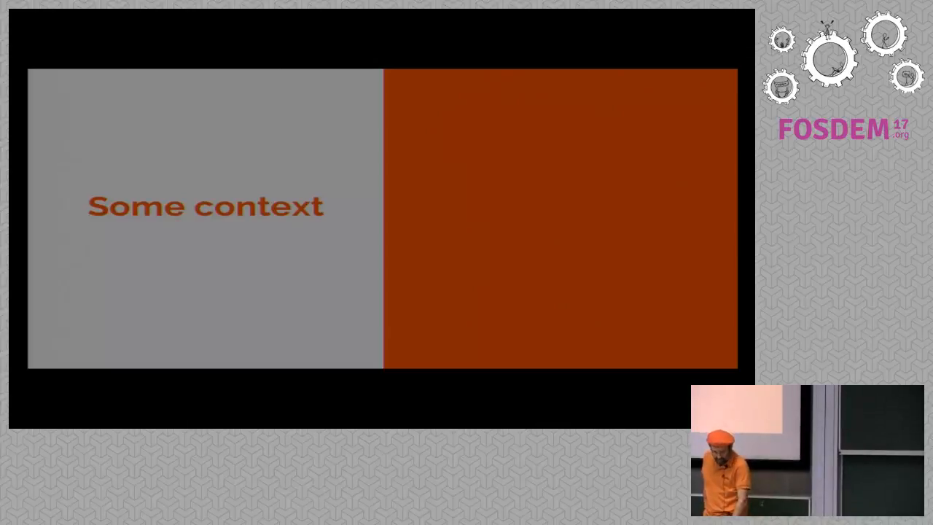
Advance the presentation past the 'Some context' slide.
key(Right)
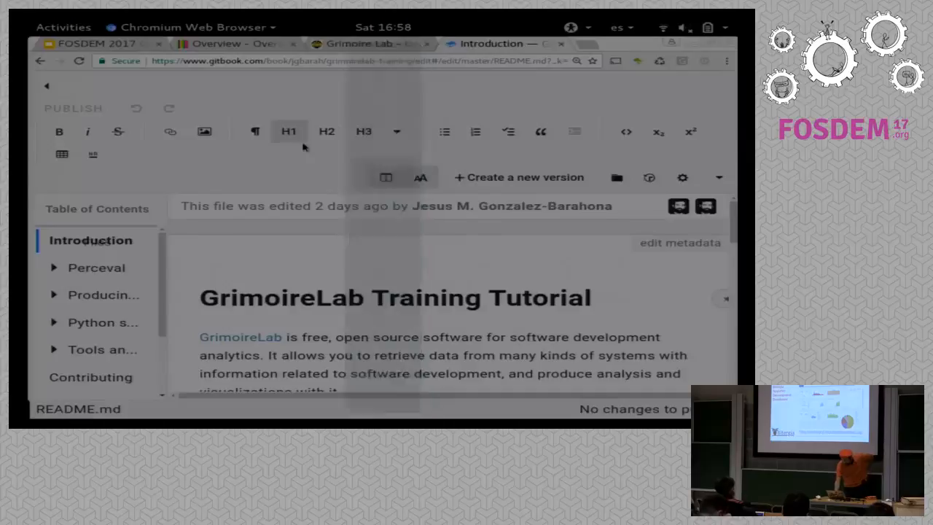
Bring up the TDF analytics Overview dashboard and scroll through its rearranged panels.
click(231, 44)
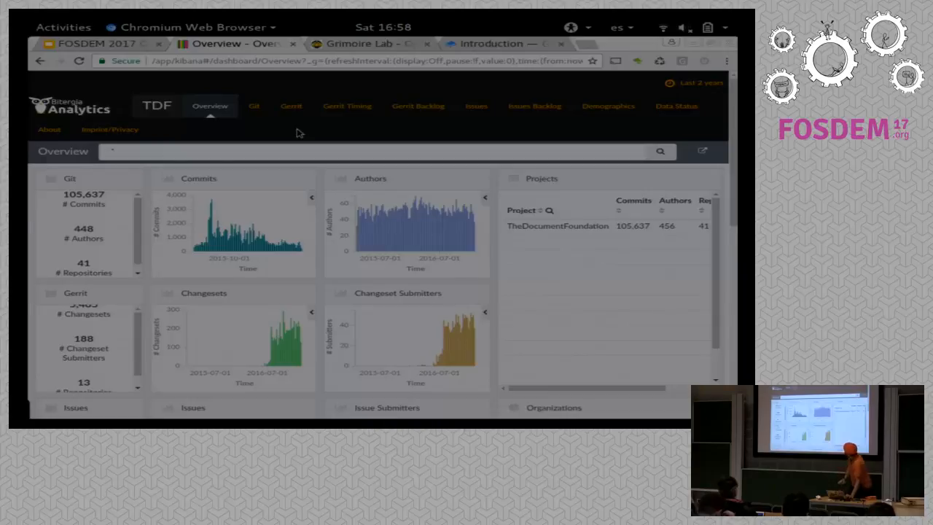
mouse_move(303, 197)
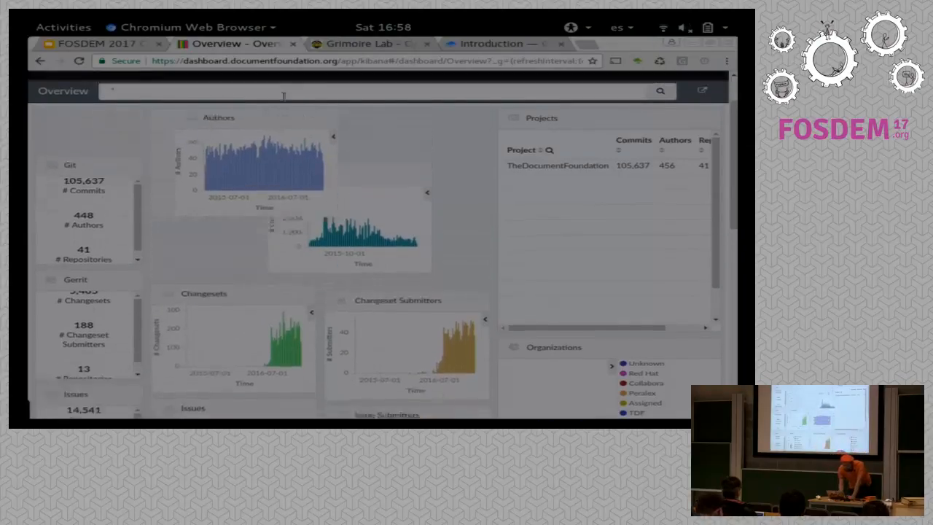
scroll(down, 3)
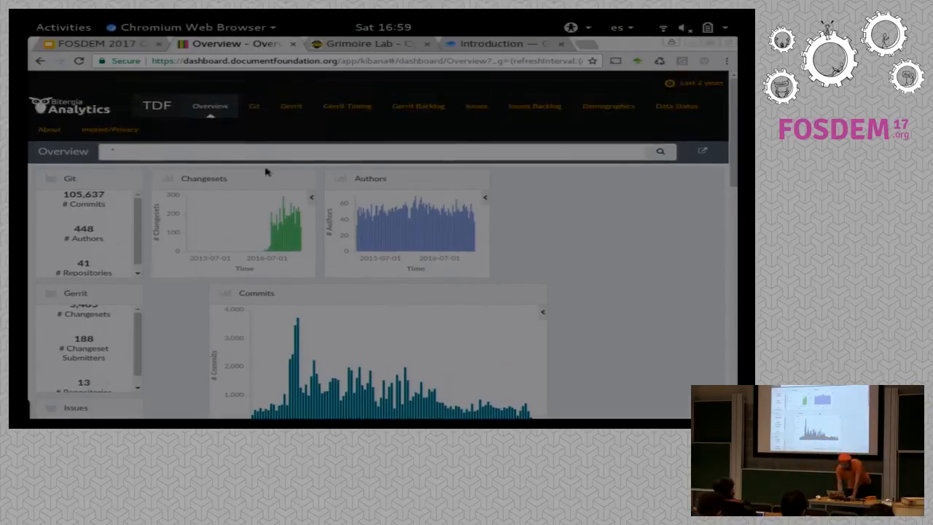
click(254, 105)
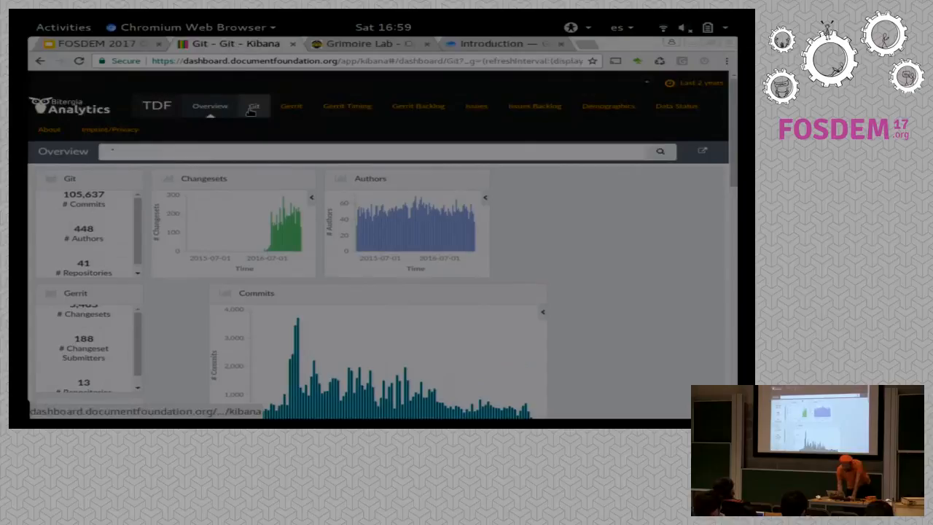
Show the Git dashboard with a * query: 105,062 commits, 448 authors, 41 repositories.
click(254, 105)
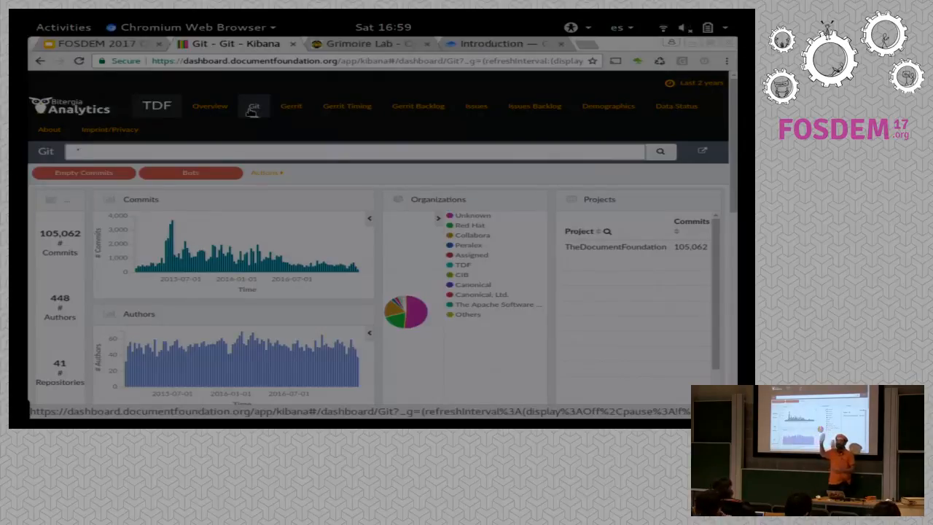
text(*)
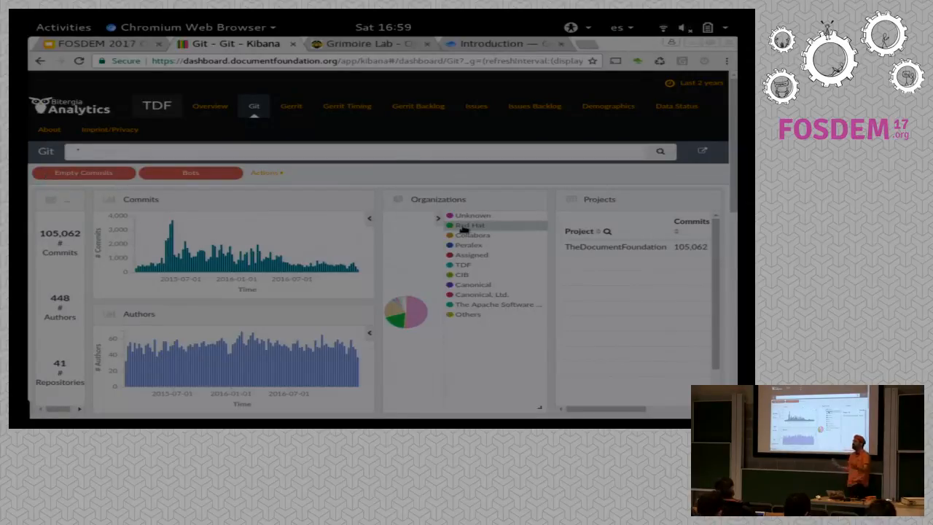
click(470, 225)
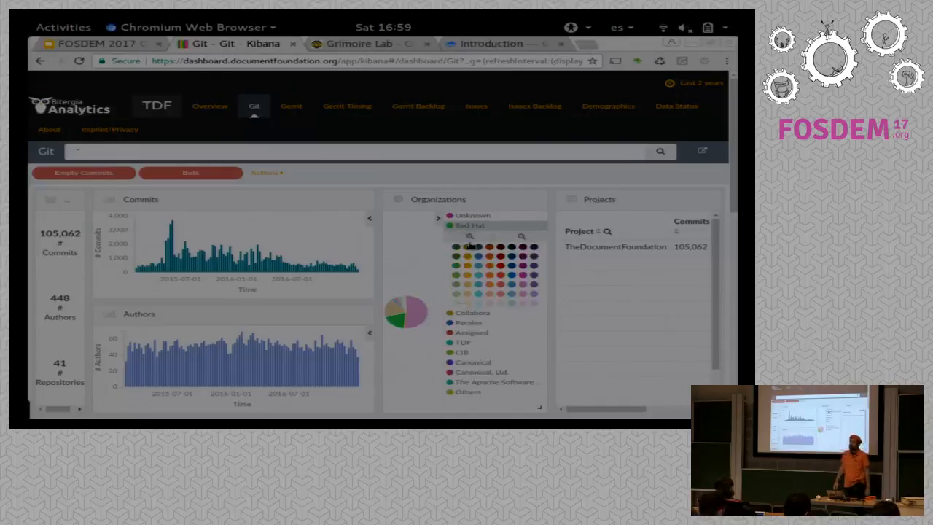
click(470, 225)
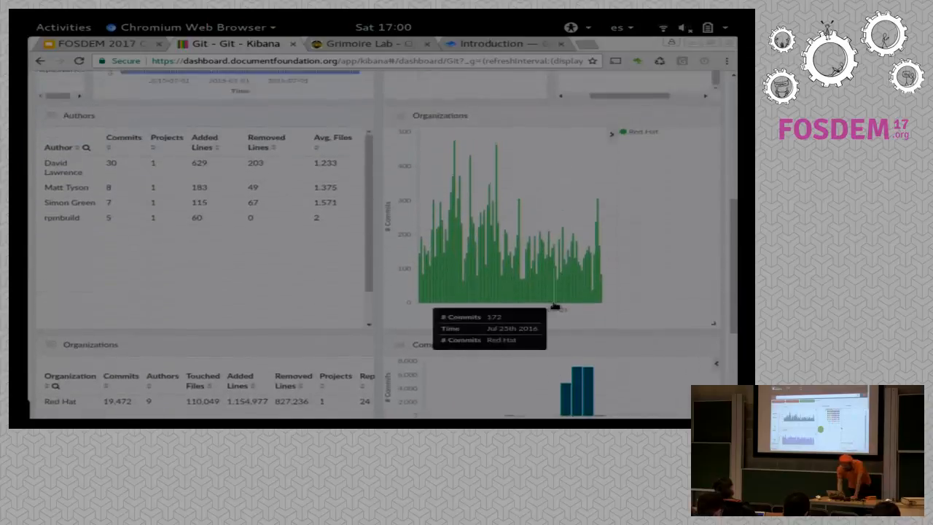
scroll(down, 3)
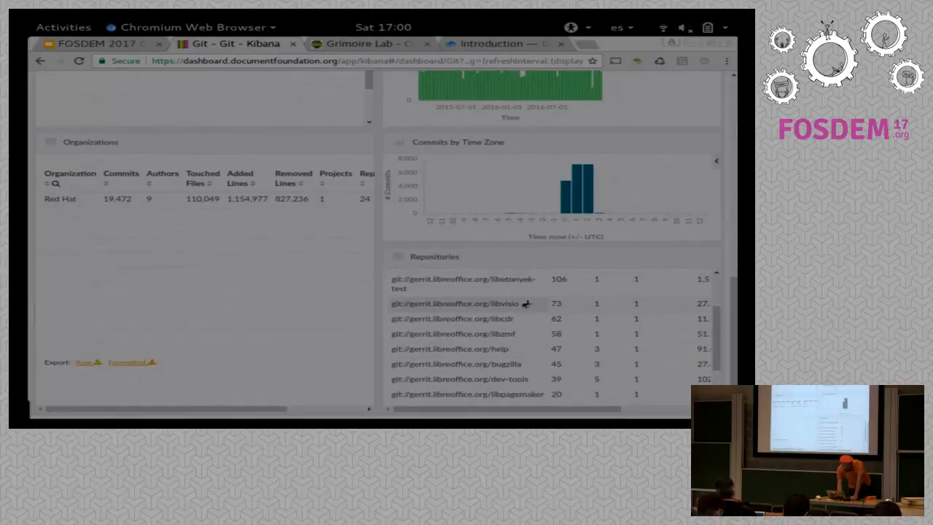
click(455, 303)
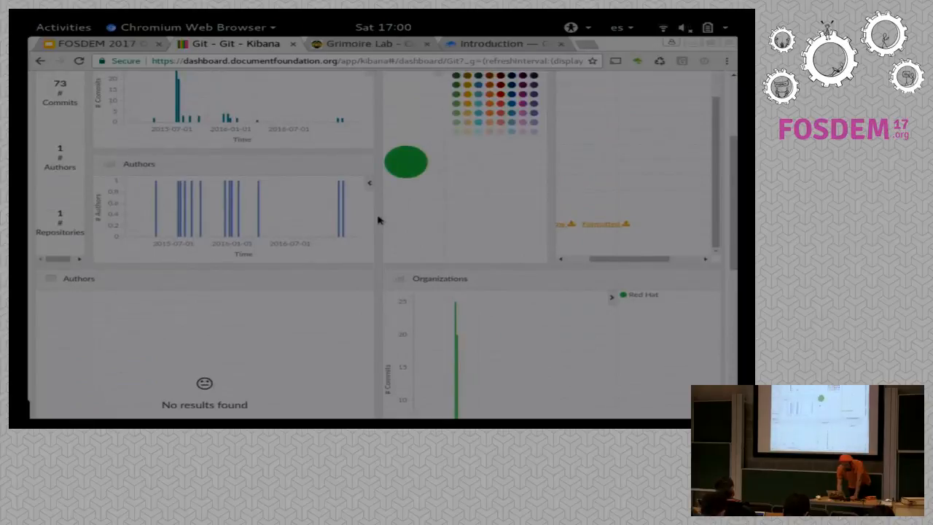
scroll(up, 3)
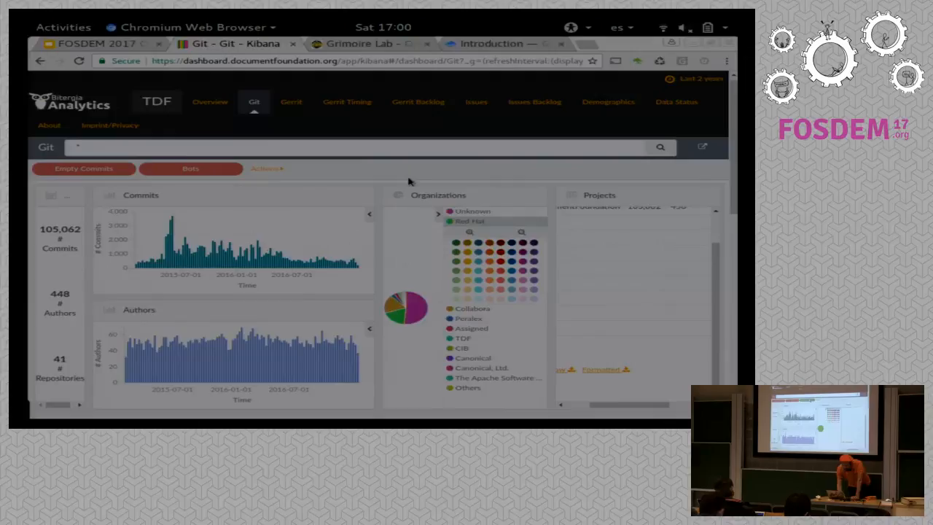
mouse_move(438, 228)
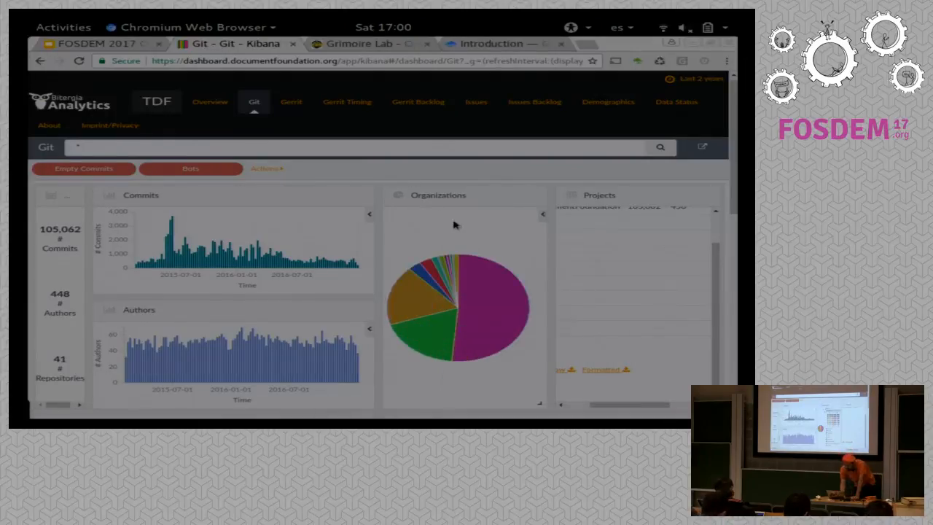
Scroll through the Git dashboard's Authors, Organizations, Time Zone and Repositories panels.
scroll(down, 3)
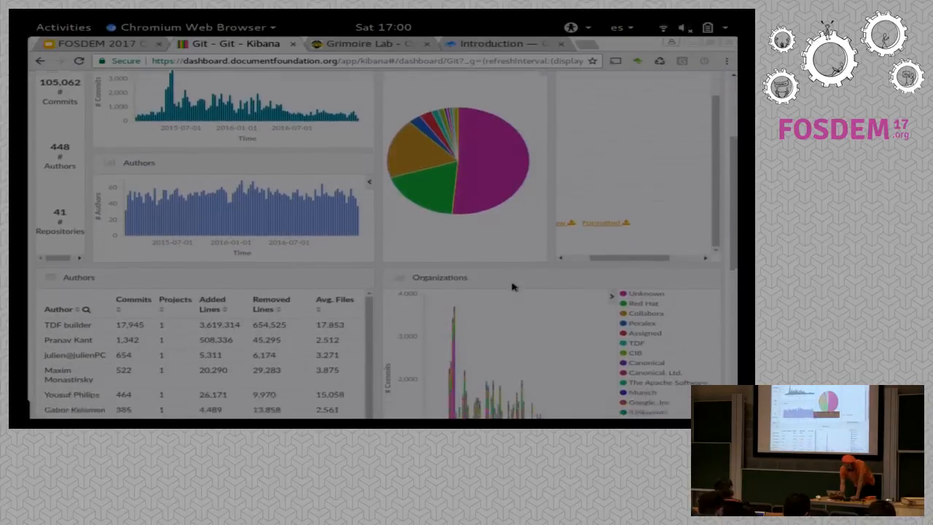
scroll(down, 3)
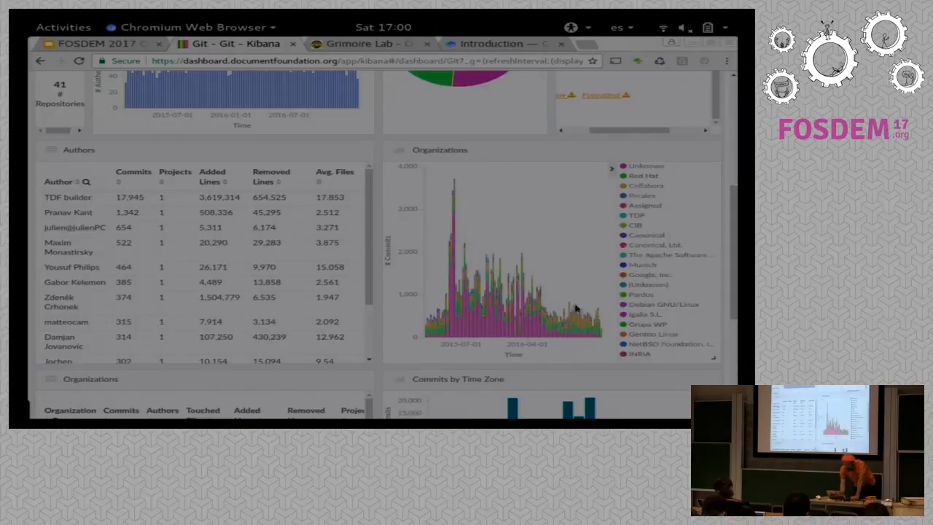
mouse_move(519, 227)
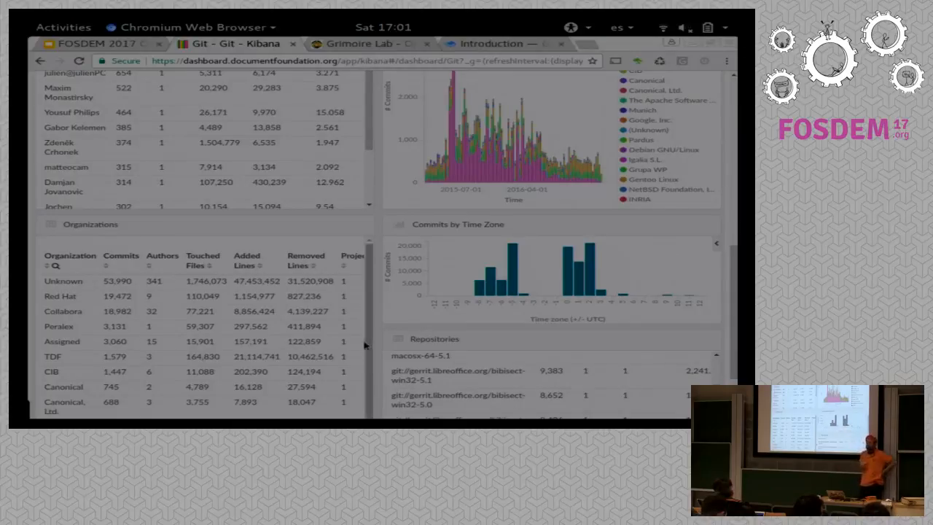
scroll(down, 3)
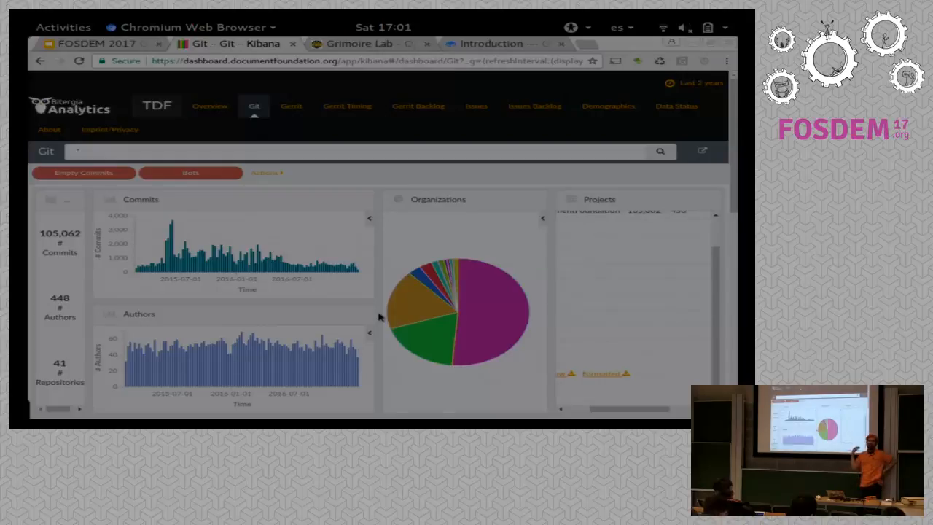
click(291, 105)
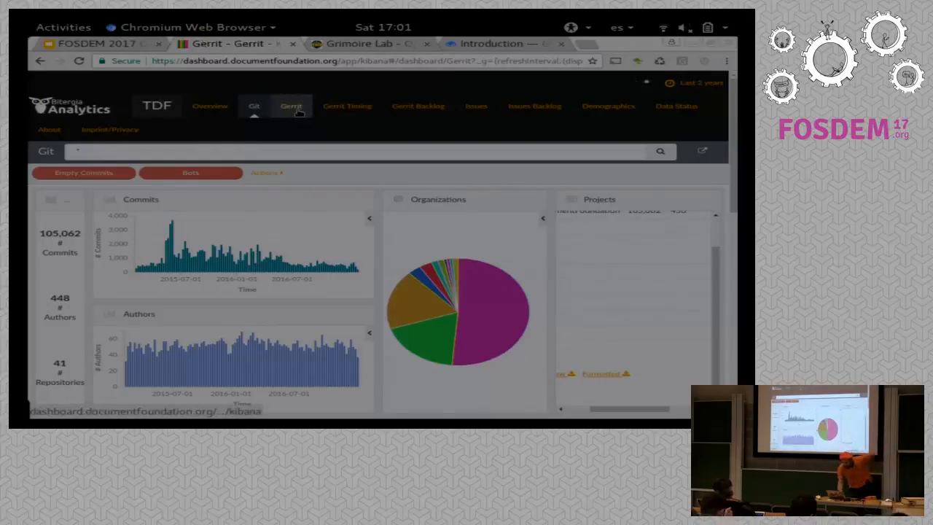
Show the Gerrit dashboard: 5,465 changesets, 188 submitters, 13 repositories.
click(292, 105)
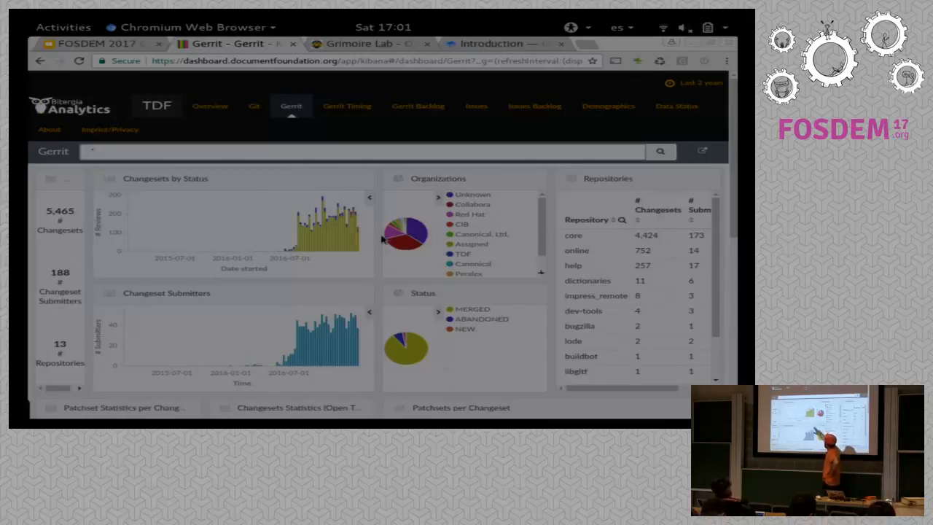
text(*1)
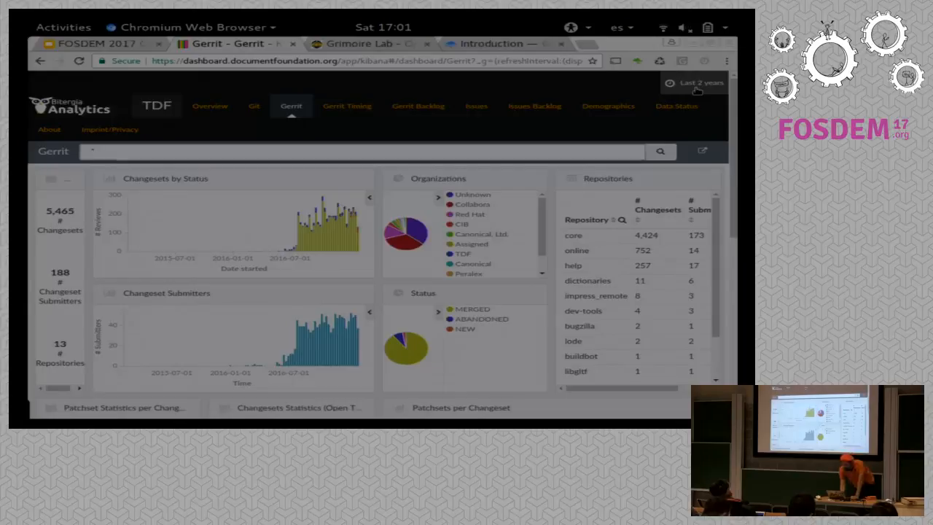
Limit the Gerrit dashboard's time range to the last 1 year.
click(700, 82)
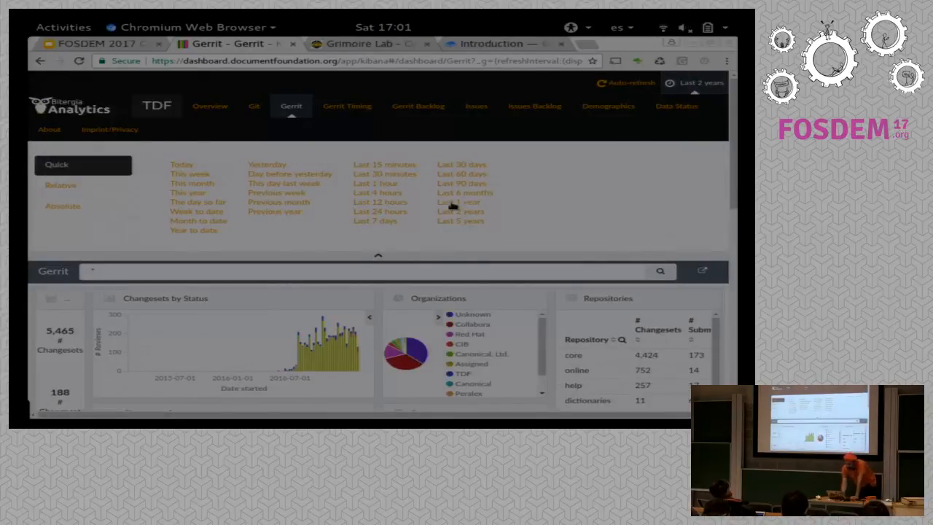
click(458, 201)
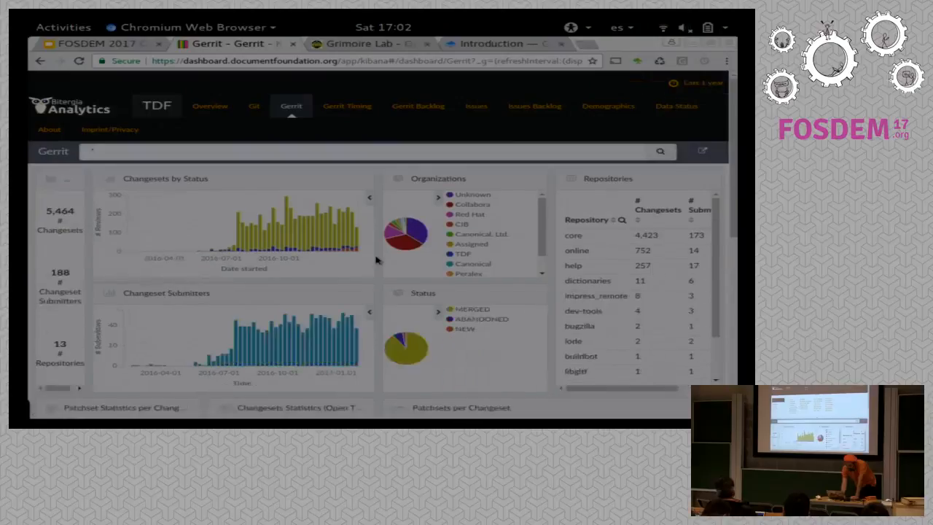
mouse_move(309, 277)
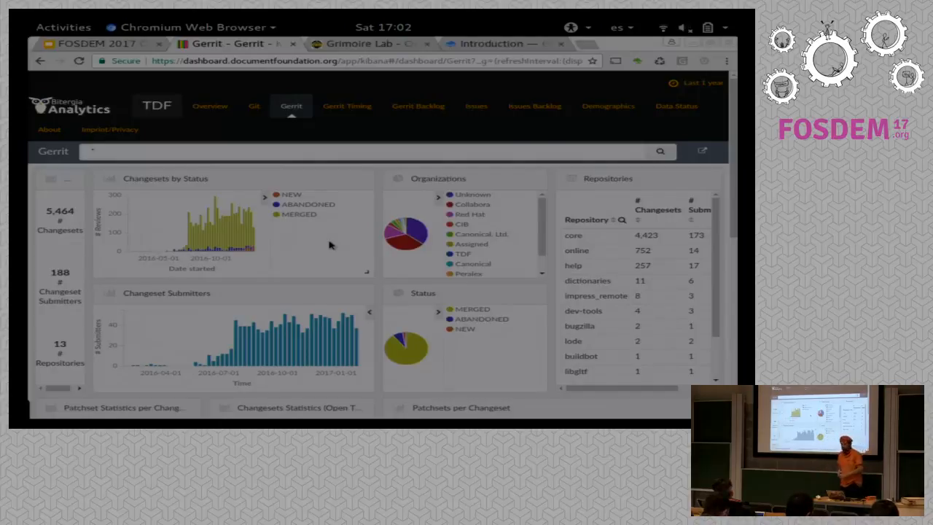
mouse_move(400, 338)
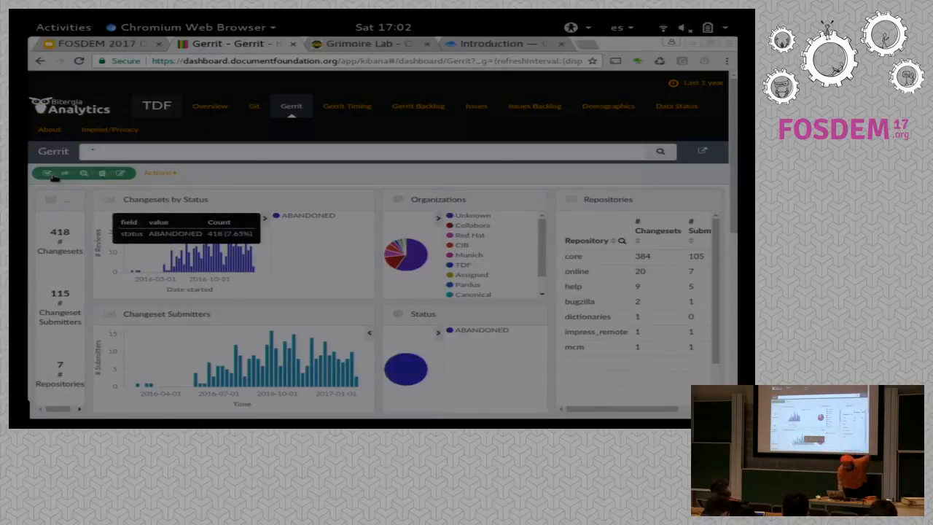
Remove the ABANDONED status filter and scroll through the patchset and time-open panels.
click(51, 172)
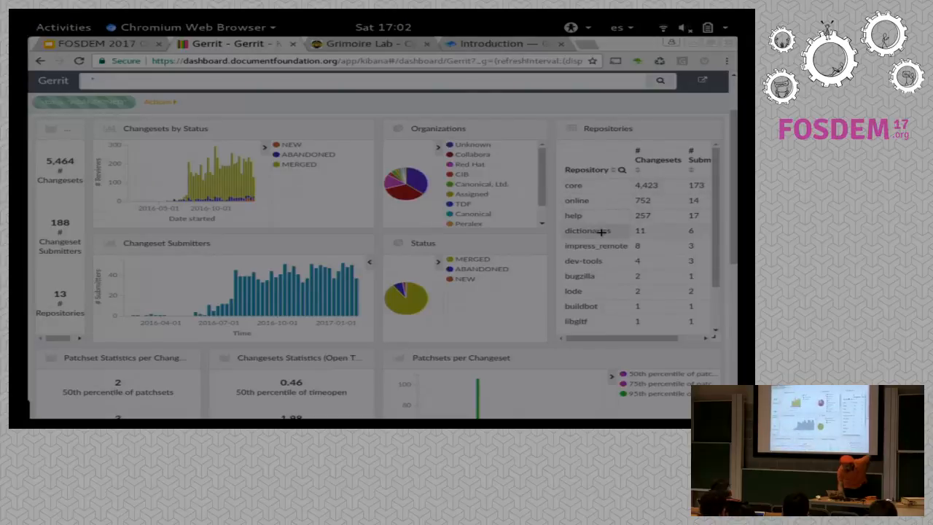
click(586, 231)
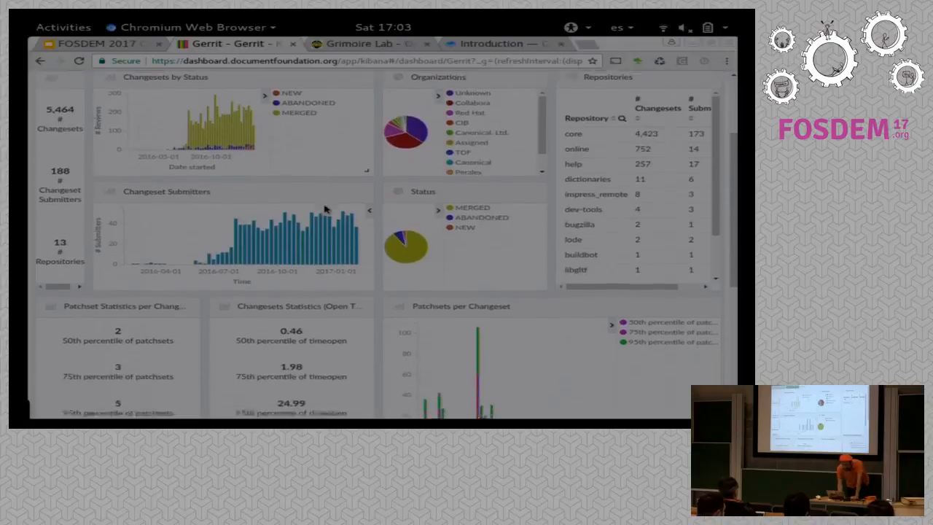
scroll(down, 3)
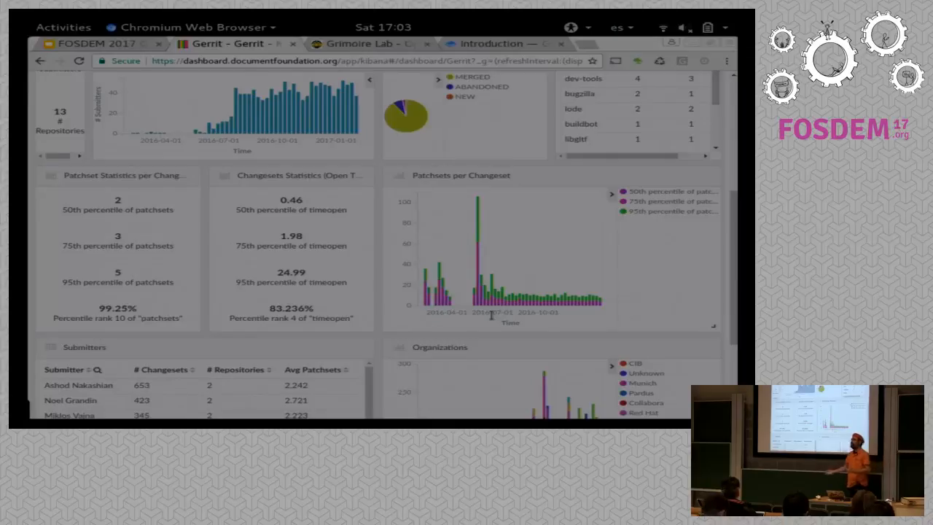
scroll(down, 3)
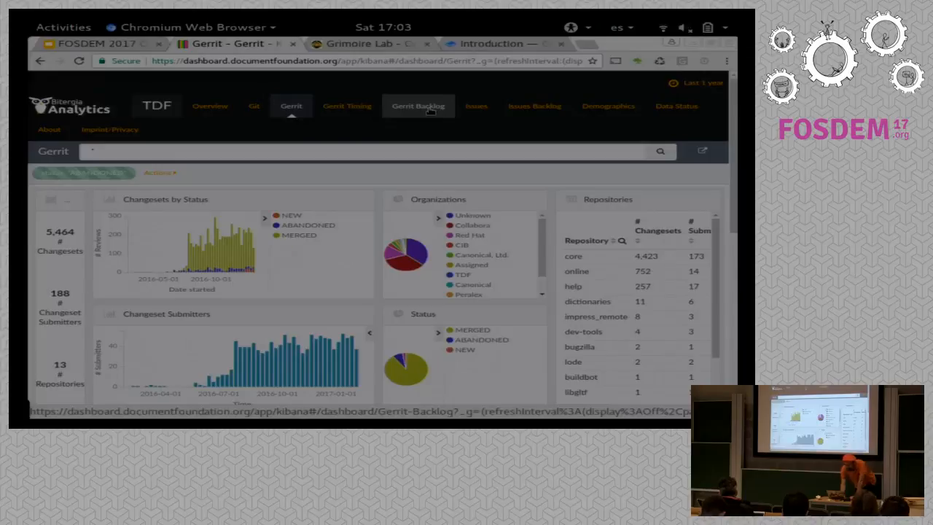
Show the Gerrit Backlog dashboard with a * query and scroll its open-changeset panels.
click(417, 105)
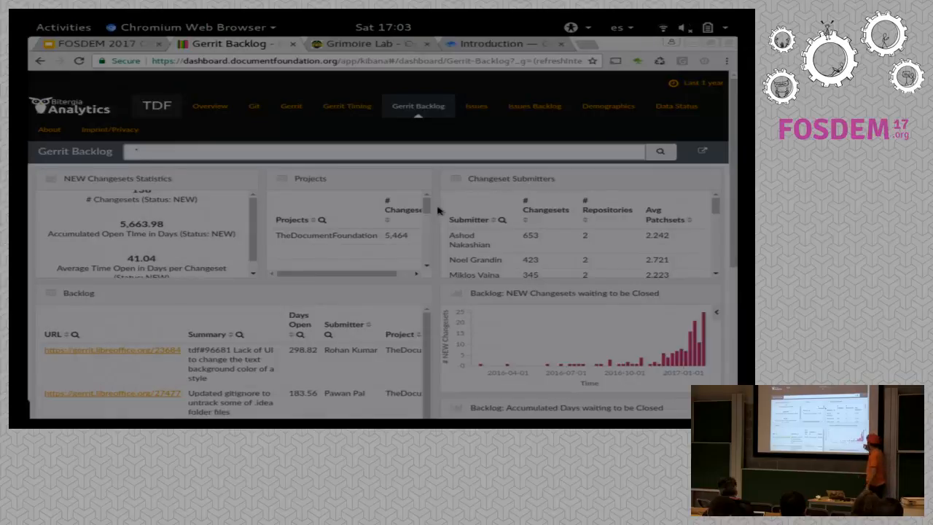
click(134, 151)
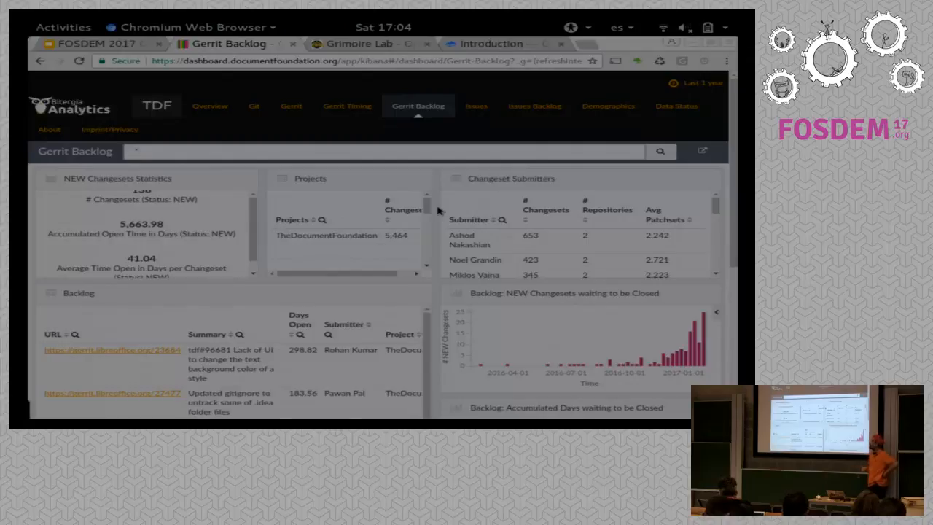
text(*)
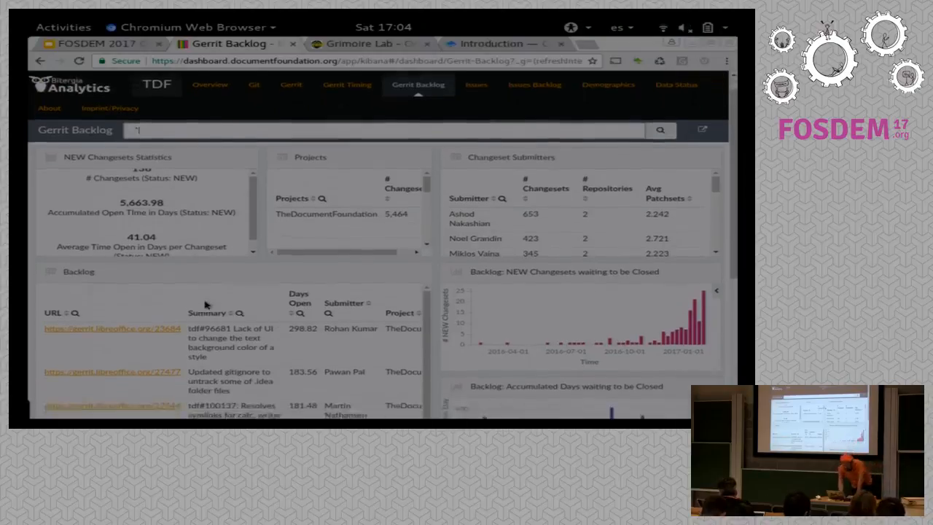
scroll(down, 3)
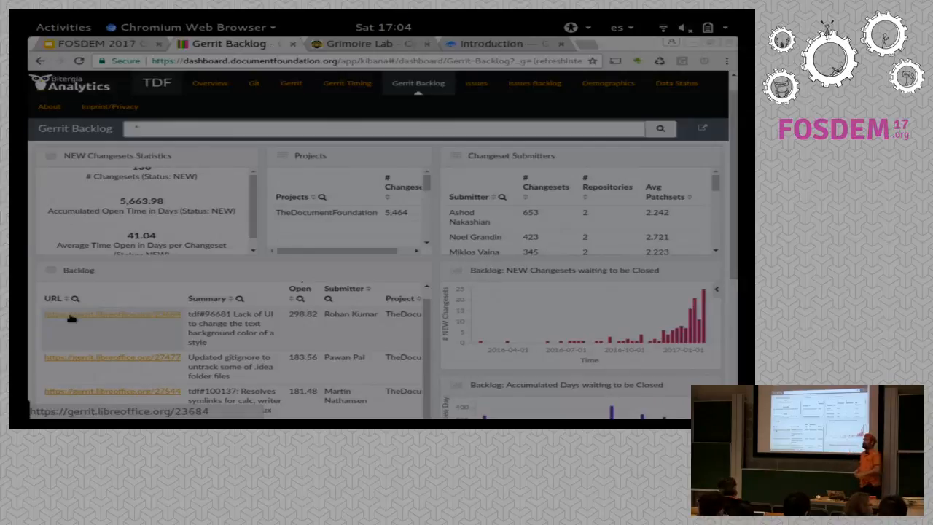
text(*)
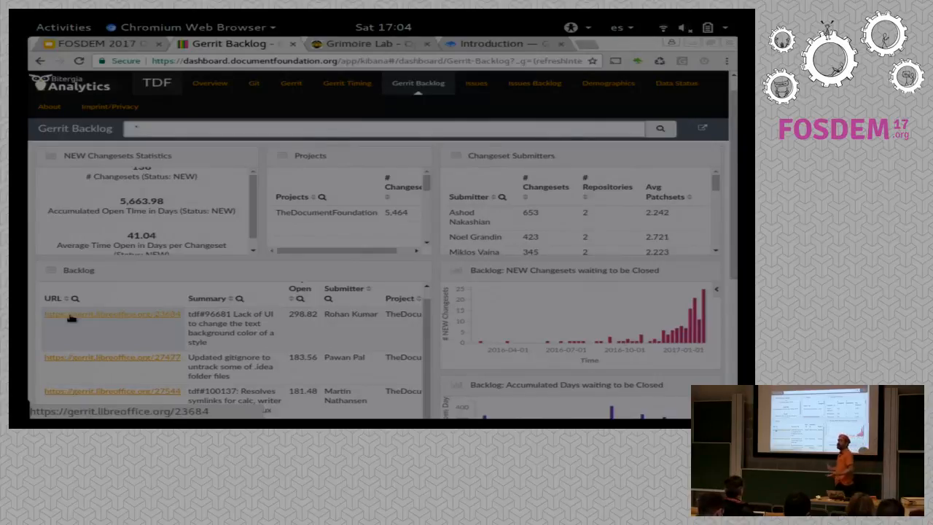
text(1)
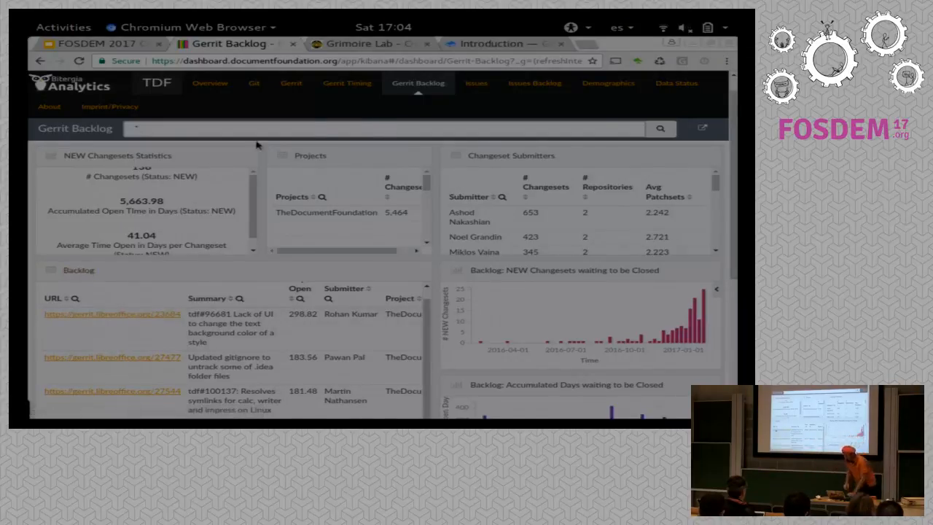
Show the Issues dashboard (6,104 issues, 2,815 submitters) and scroll its panels.
click(475, 83)
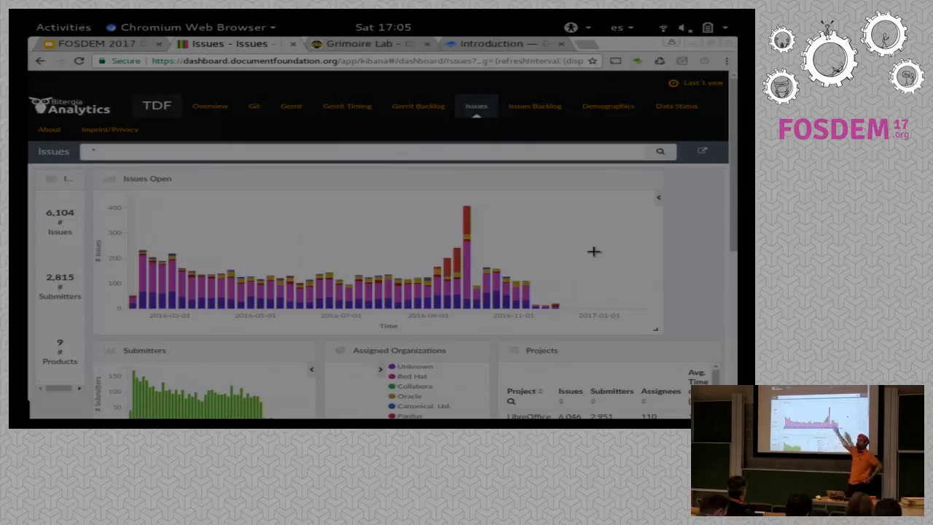
mouse_move(612, 268)
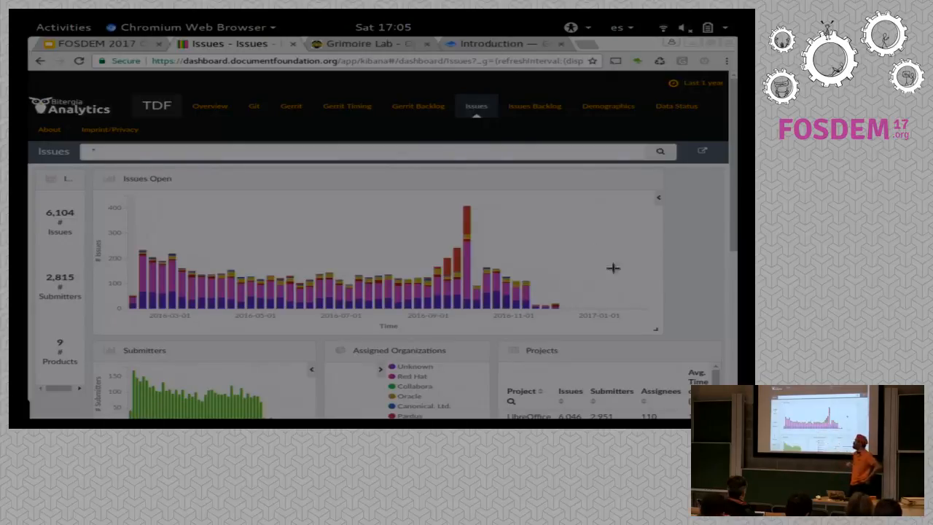
scroll(down, 3)
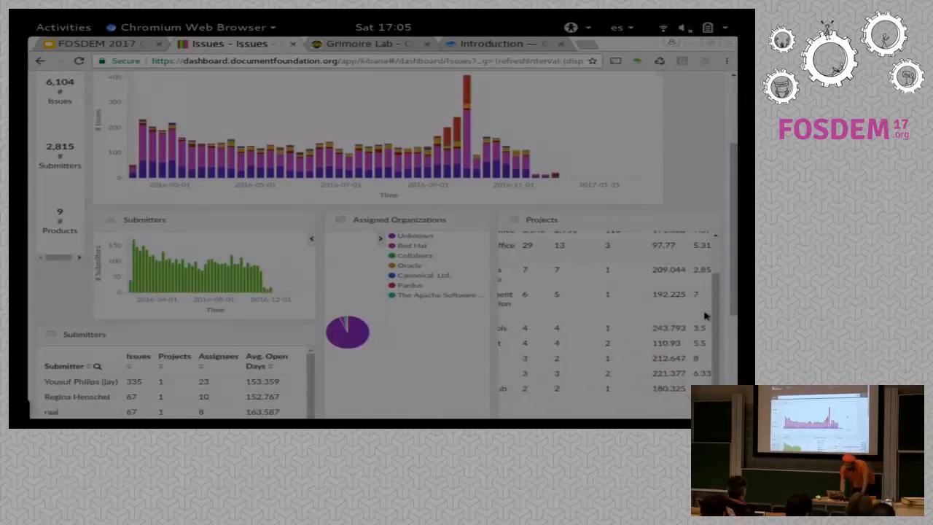
scroll(down, 3)
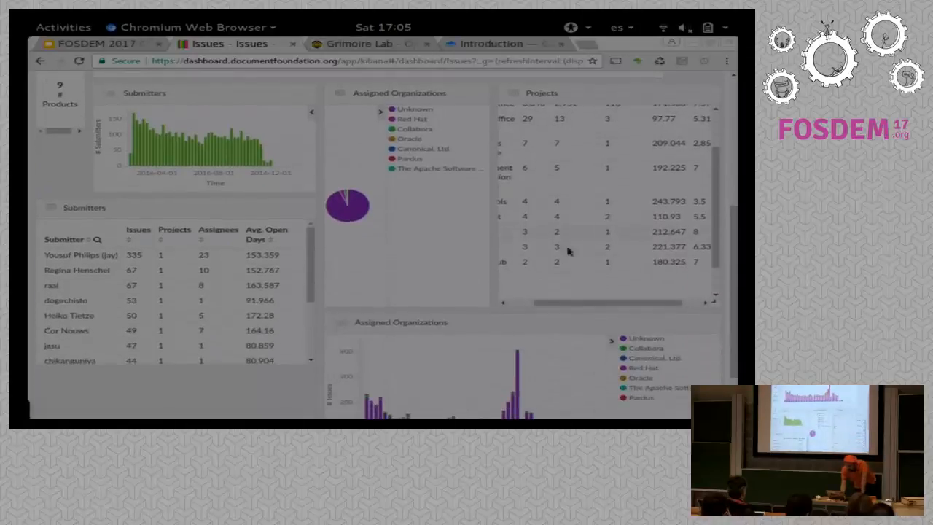